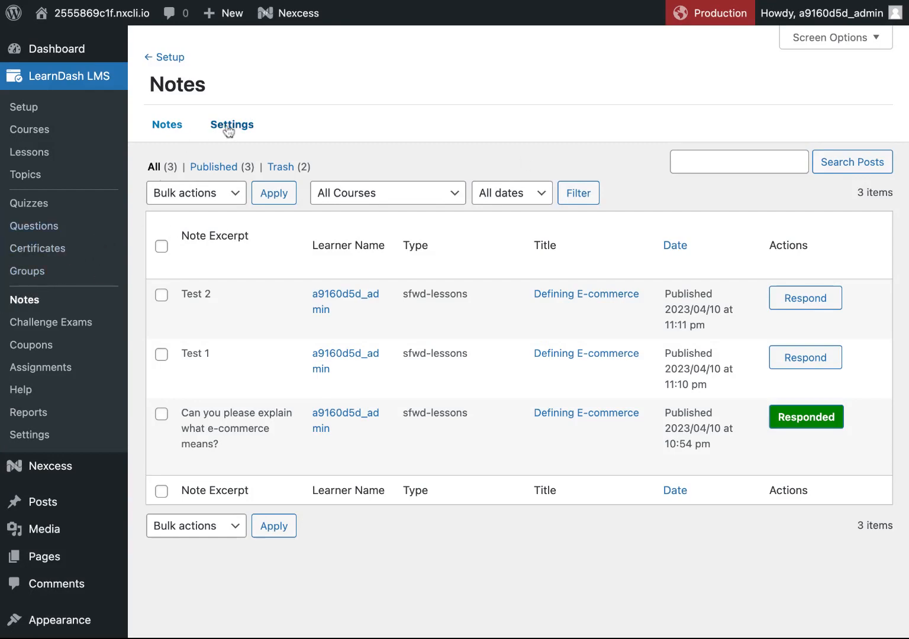
Step: In Notes Settings > Features, enable 'Add option to notify the Instructor'
click(232, 125)
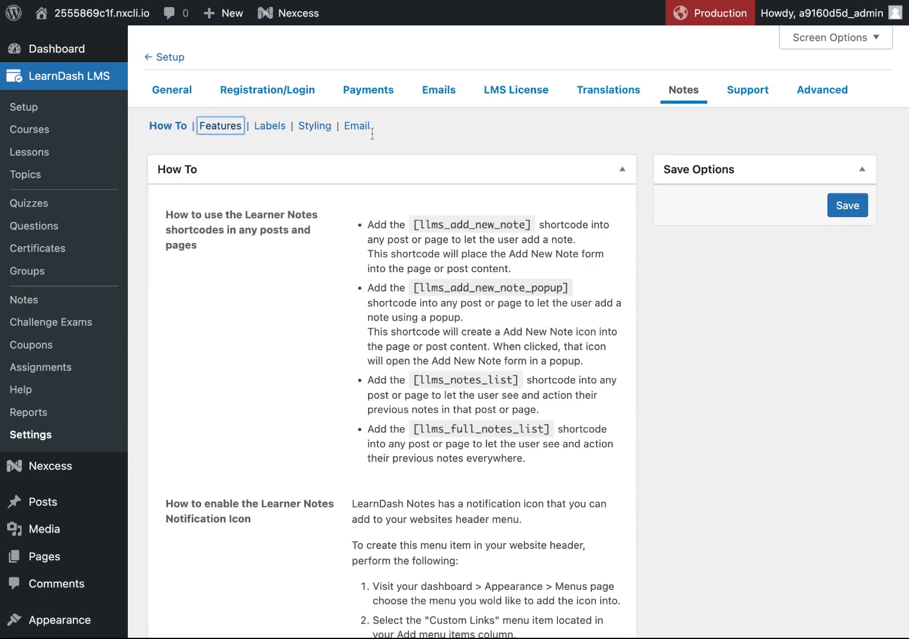
click(220, 125)
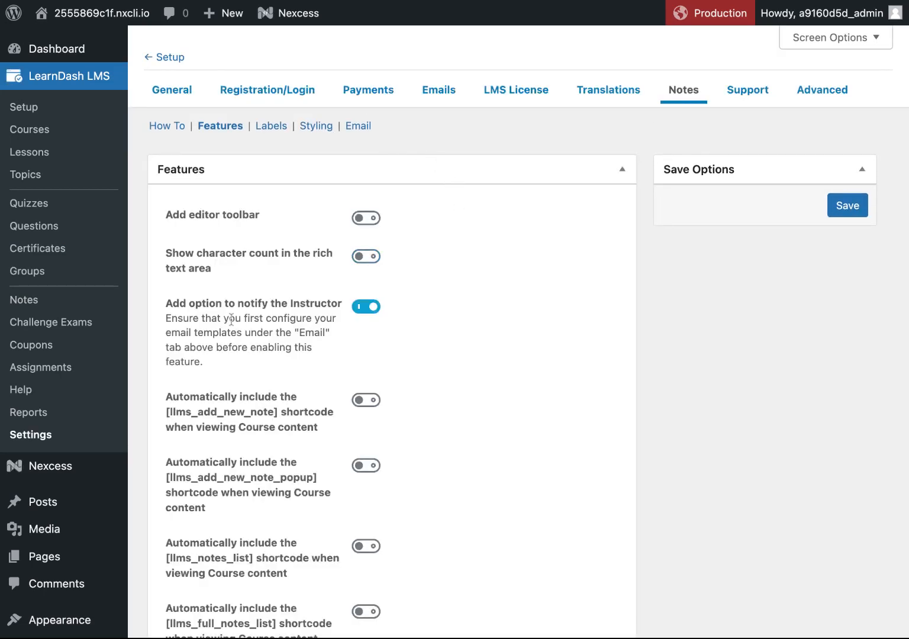
click(366, 307)
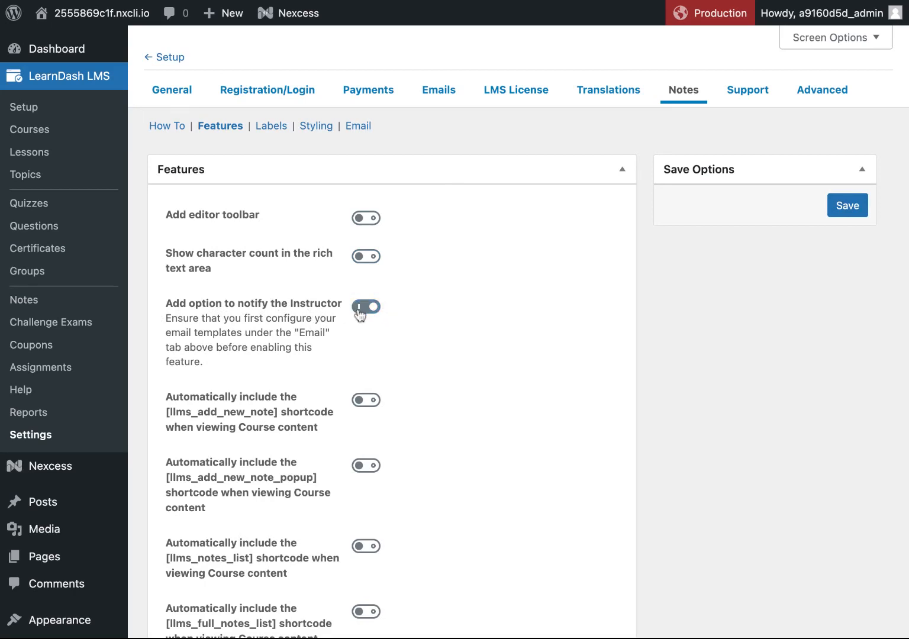
click(366, 307)
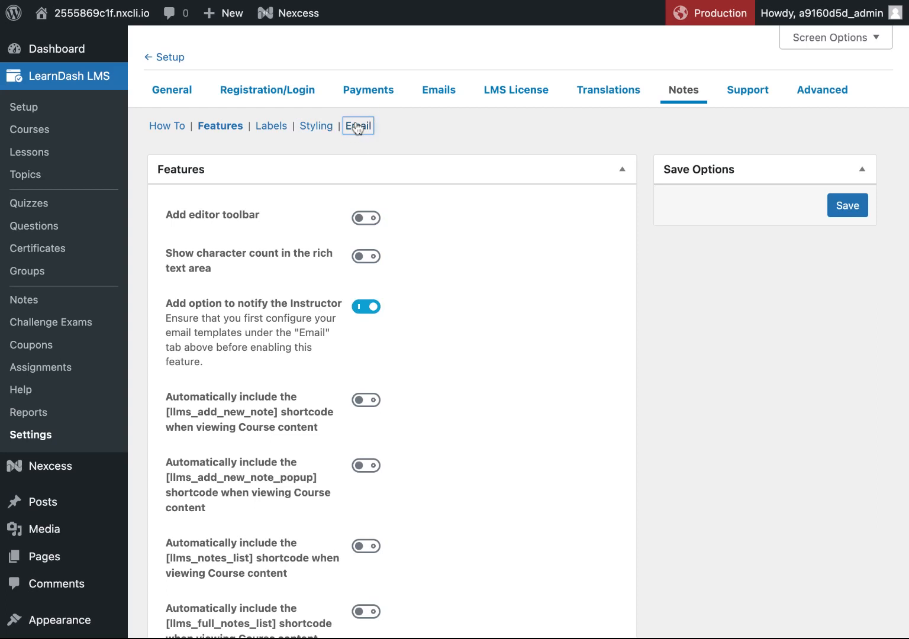
Step: Review the empty instructor and learner email subject and body fields under Notes Email
click(357, 126)
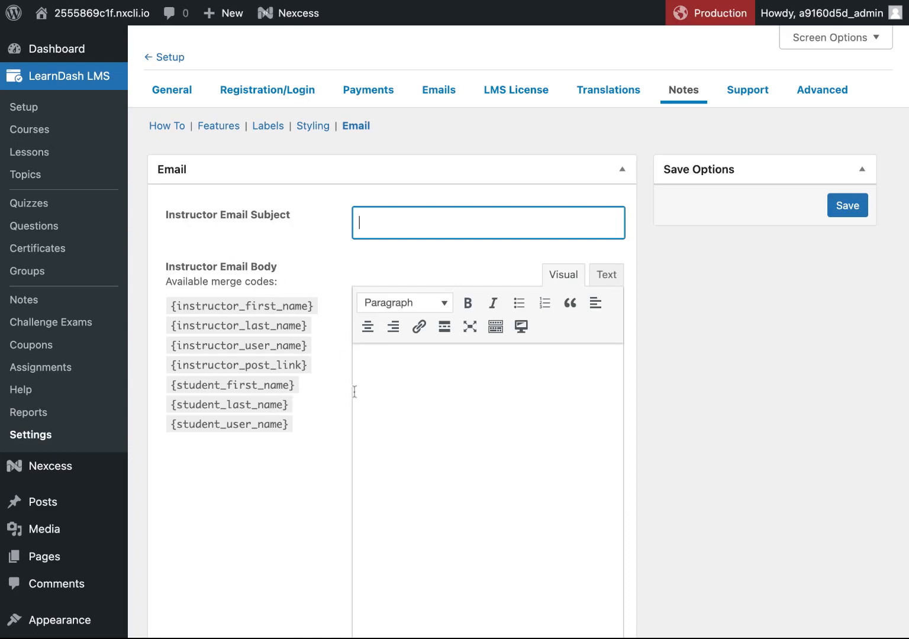
scroll(down, 3)
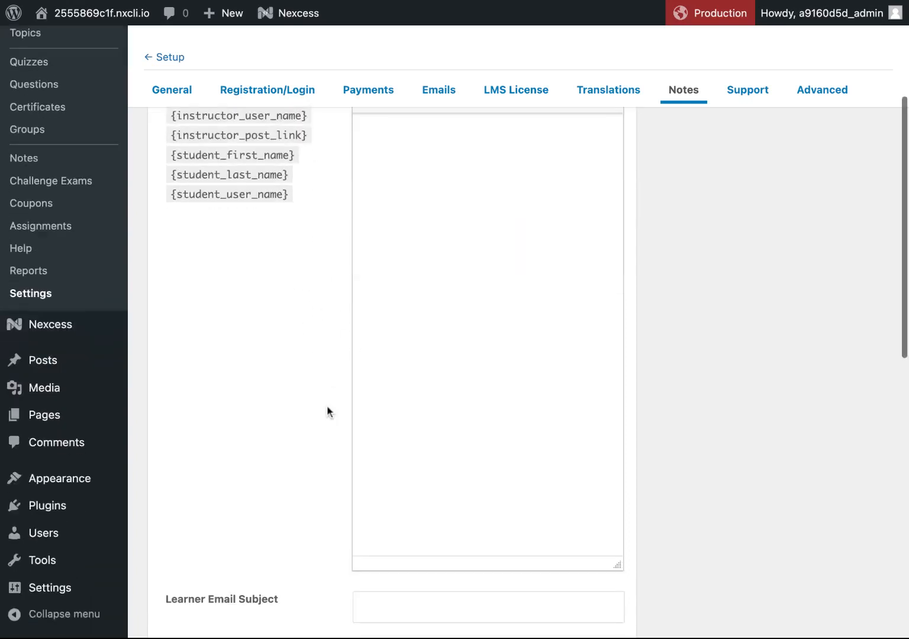
scroll(down, 3)
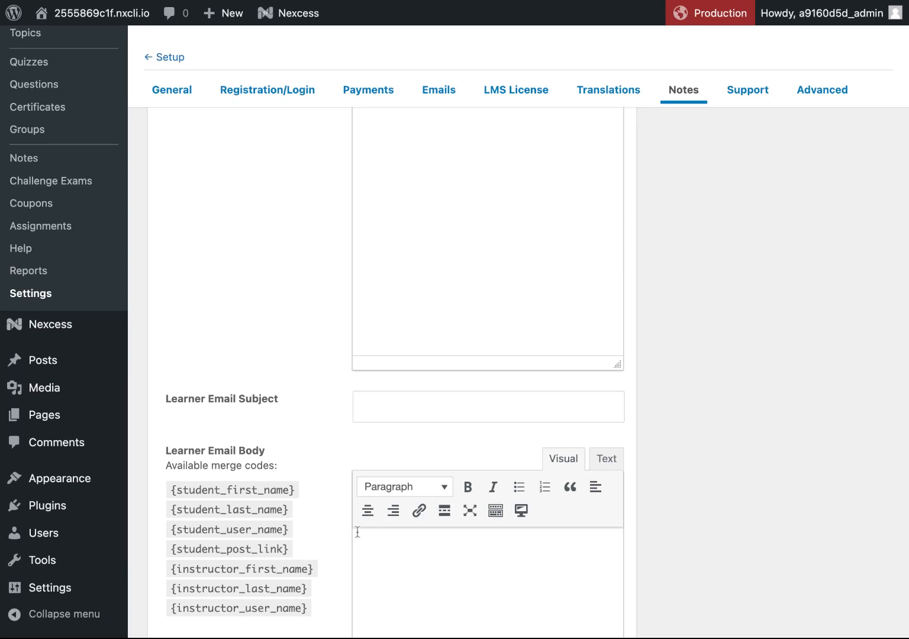
scroll(down, 3)
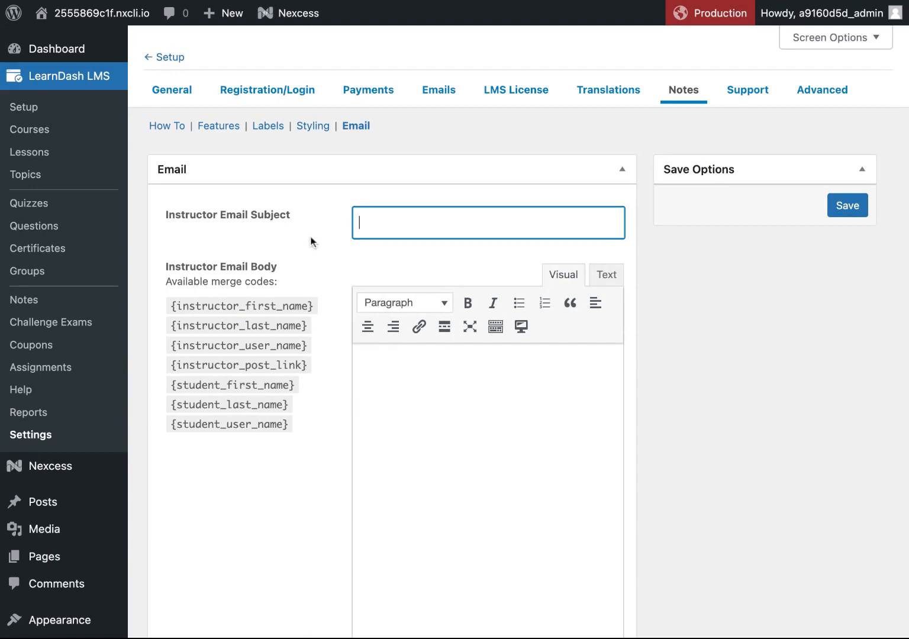
mouse_move(27, 271)
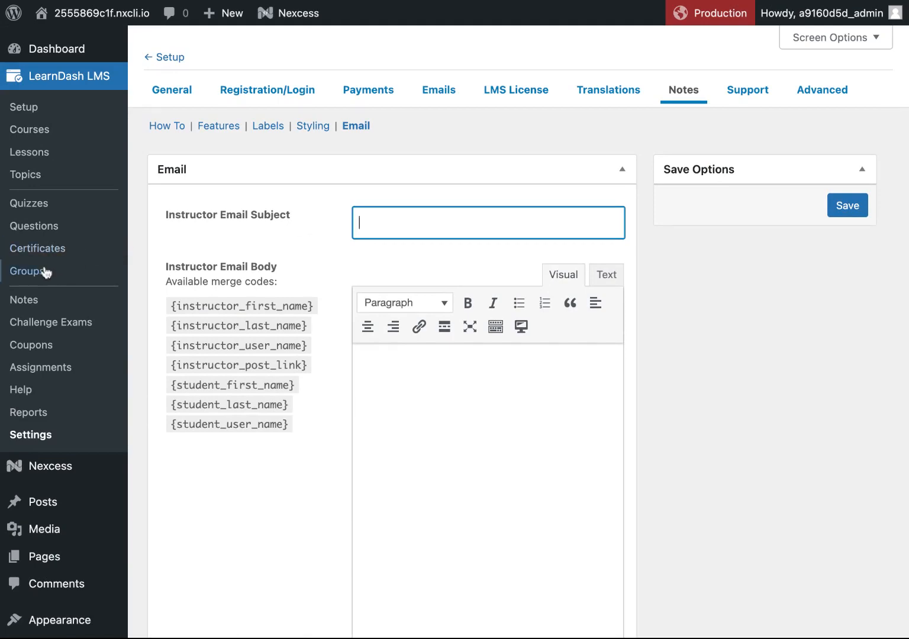
Step: Open the LearnDash group and review its assigned courses, users and group leaders
click(27, 271)
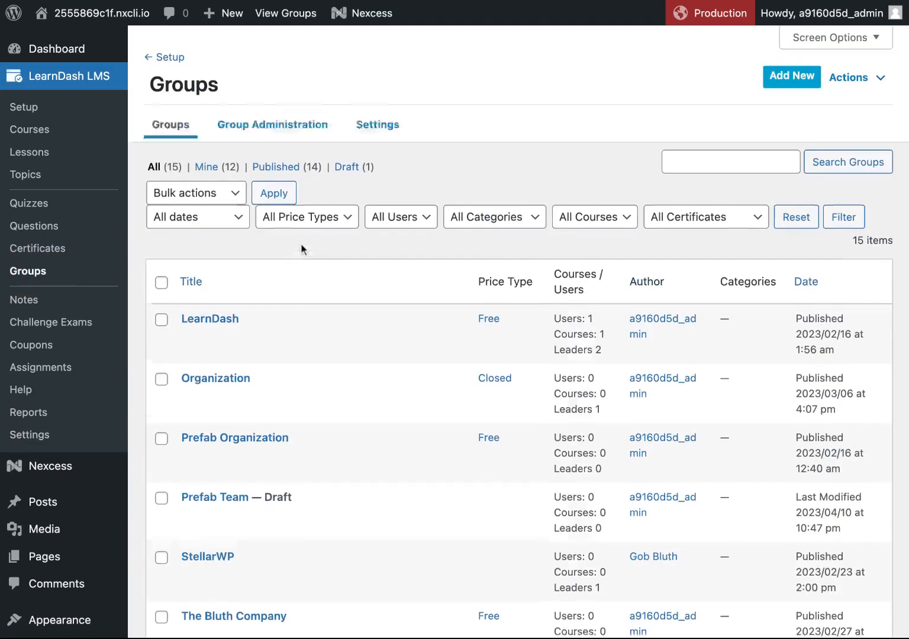
mouse_move(210, 318)
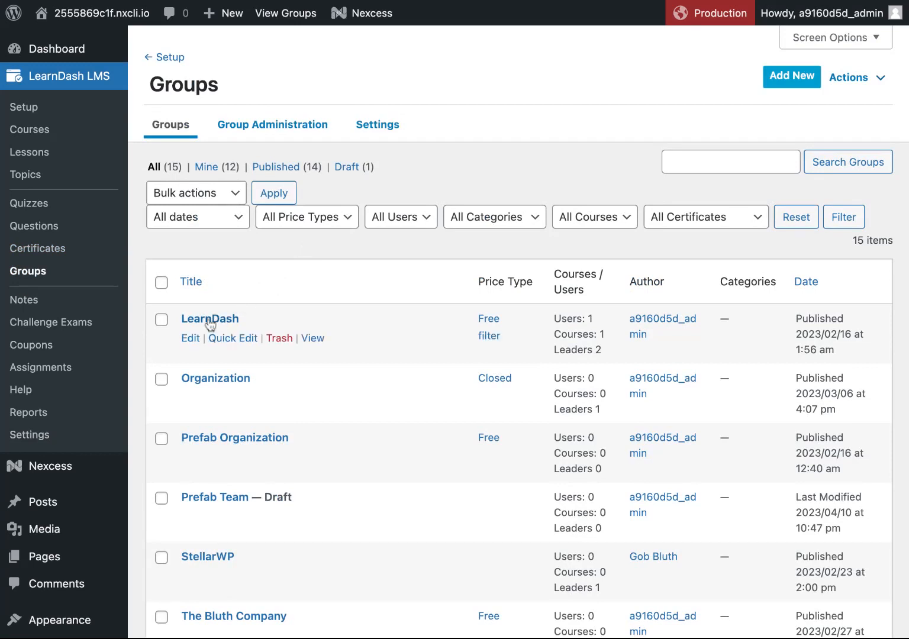
click(190, 338)
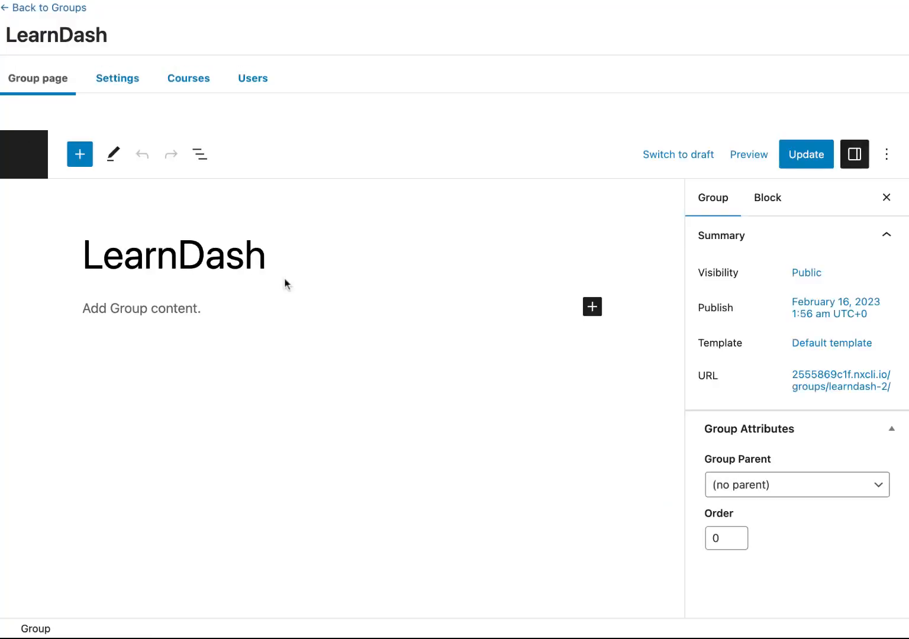
click(188, 77)
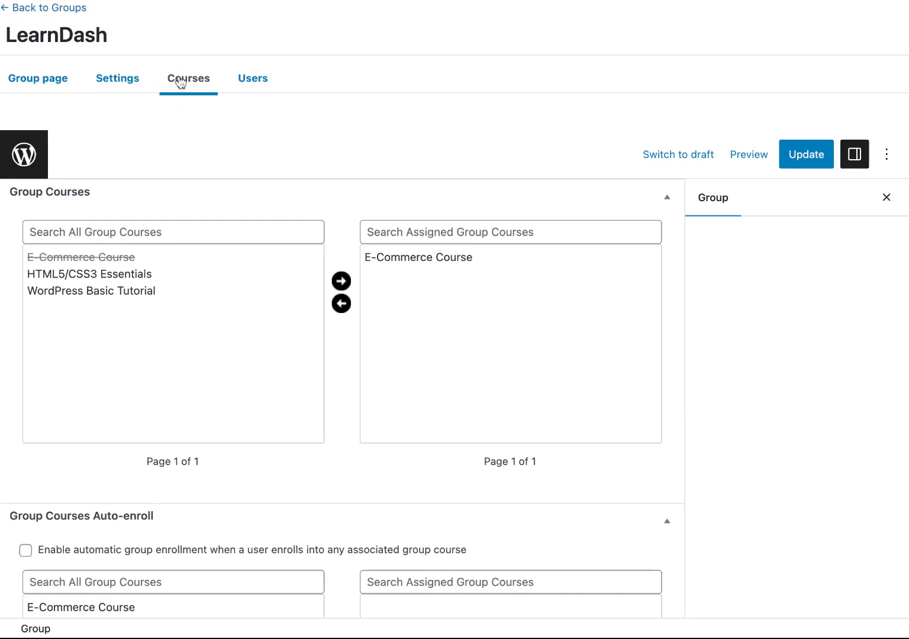
mouse_move(279, 117)
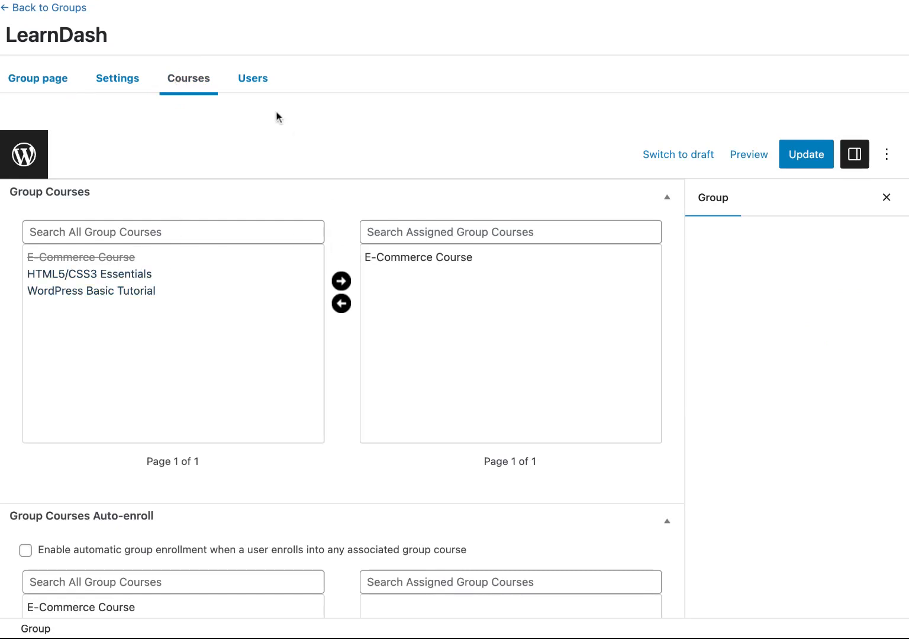
click(252, 79)
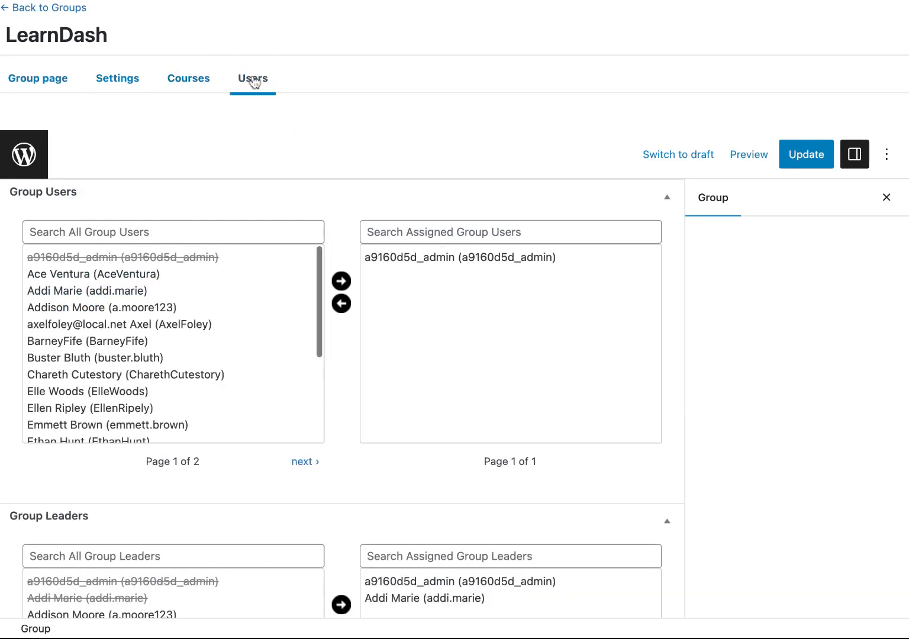
scroll(down, 3)
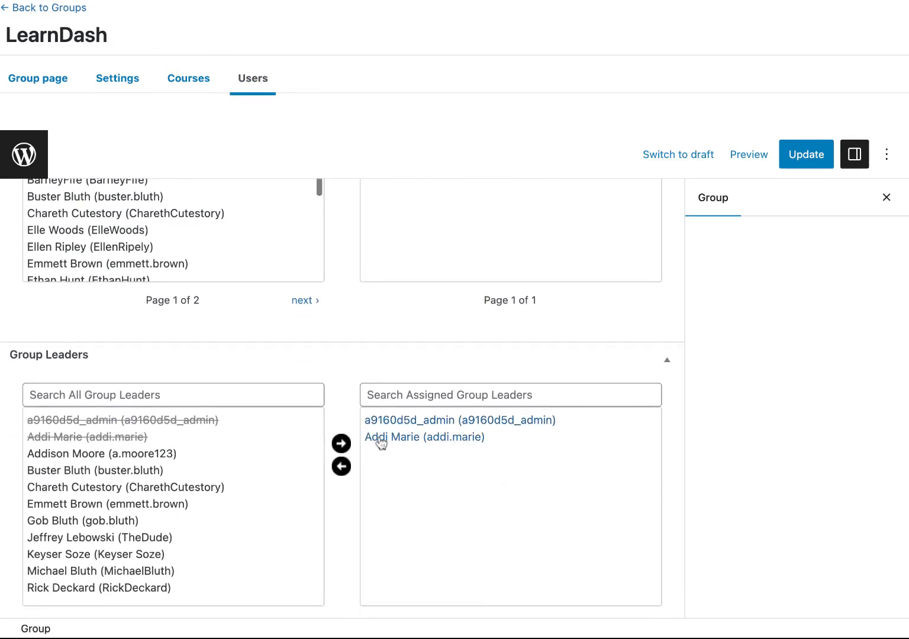
mouse_move(406, 456)
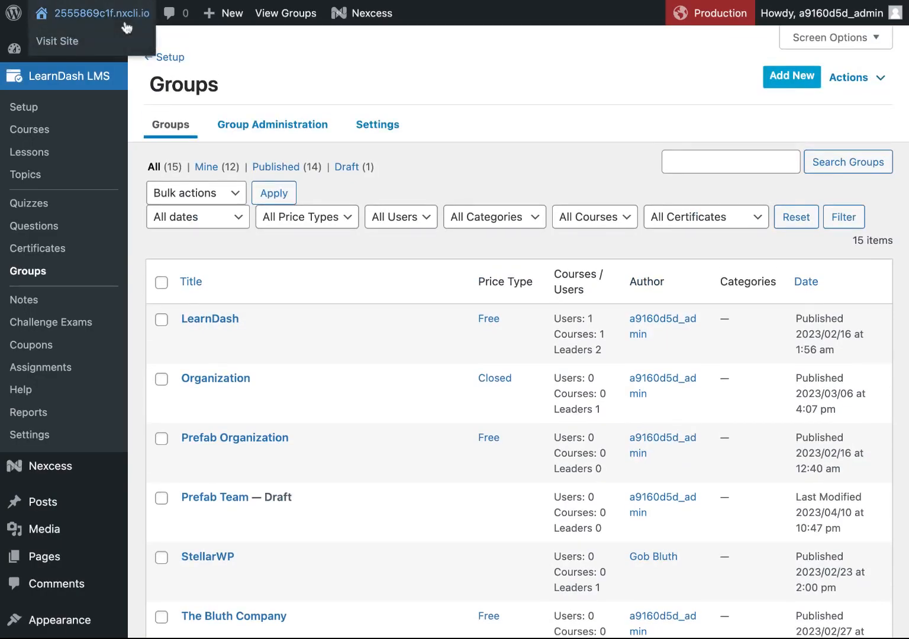
mouse_move(24, 300)
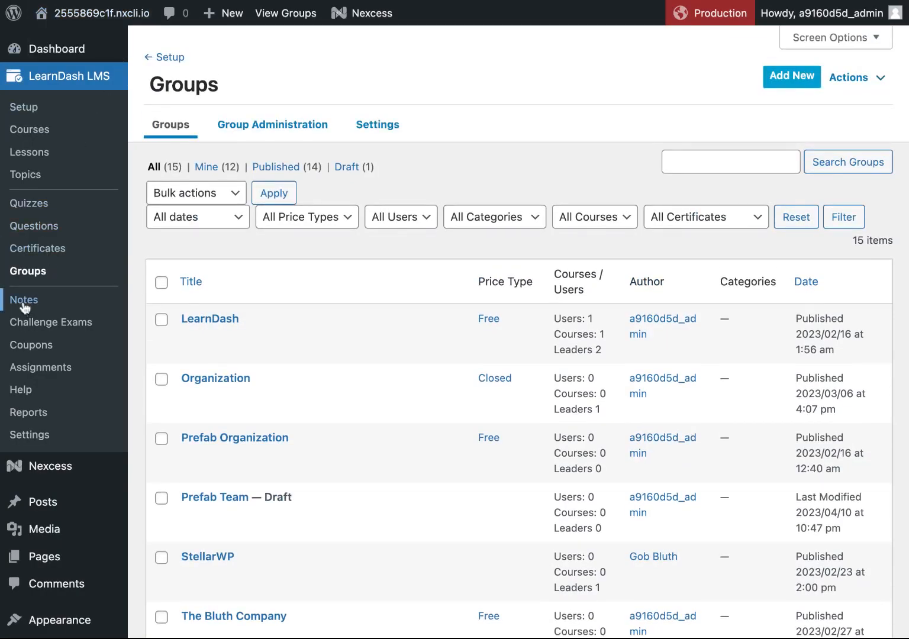
Step: Open the Notes list showing three learner notes on Defining E-commerce
click(23, 300)
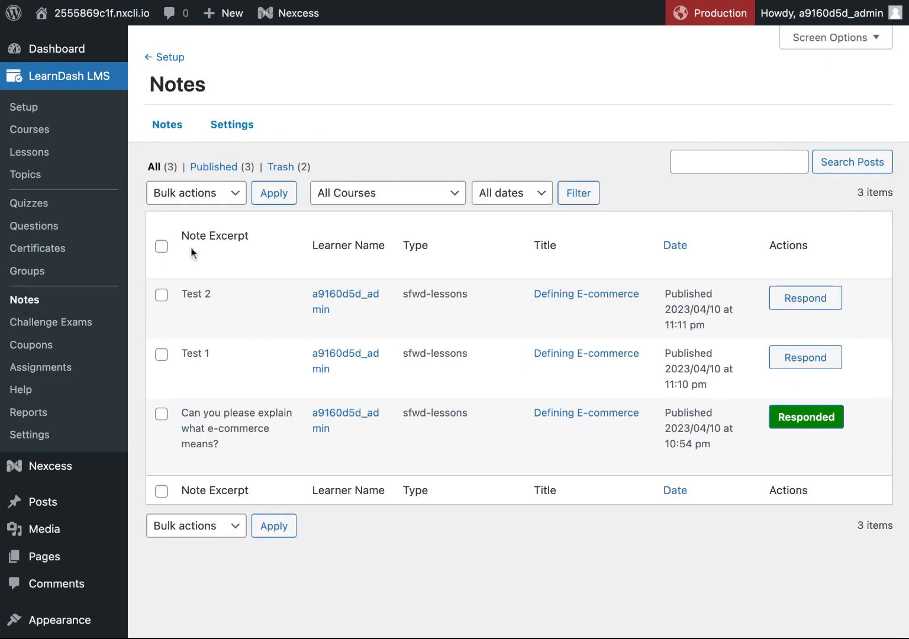
mouse_move(196, 354)
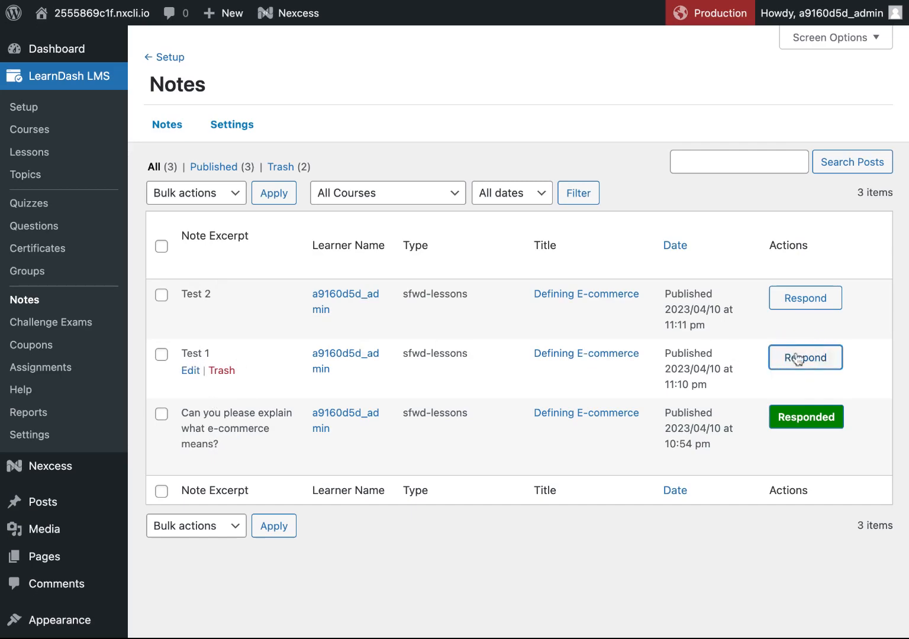
Step: Answer the Test 1 note with 'Typing message now :)', Notify Learner checked, and update
click(805, 357)
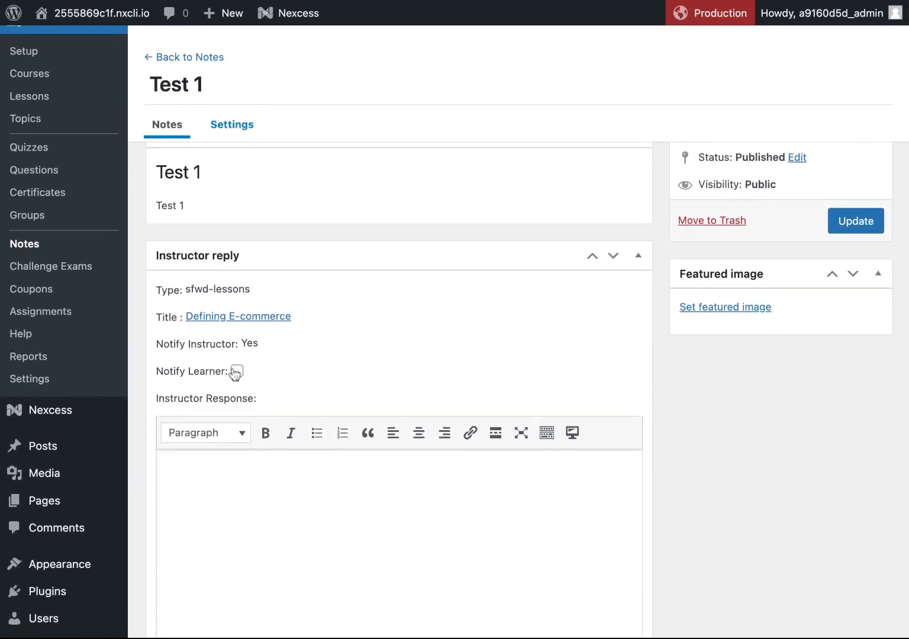
click(237, 371)
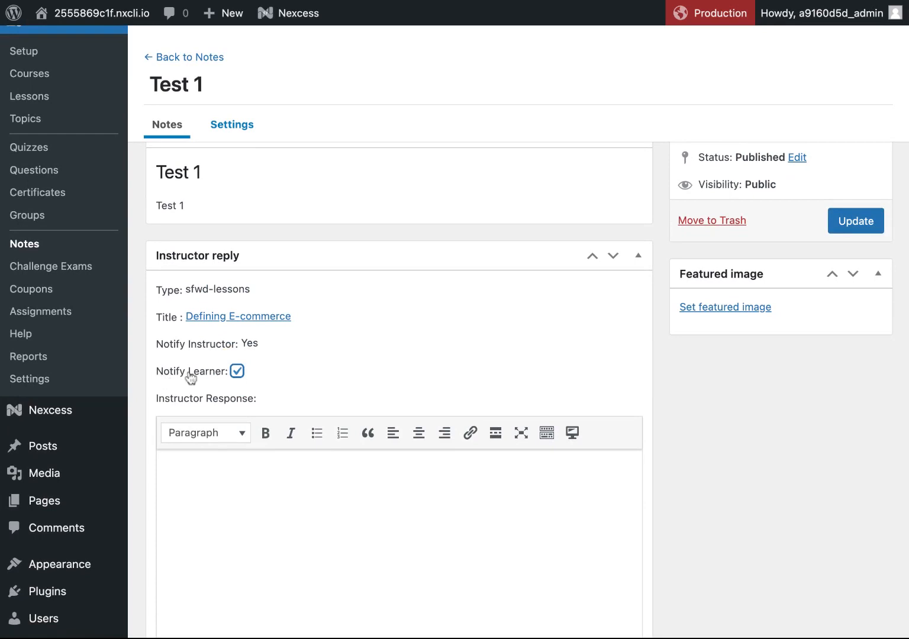
scroll(down, 3)
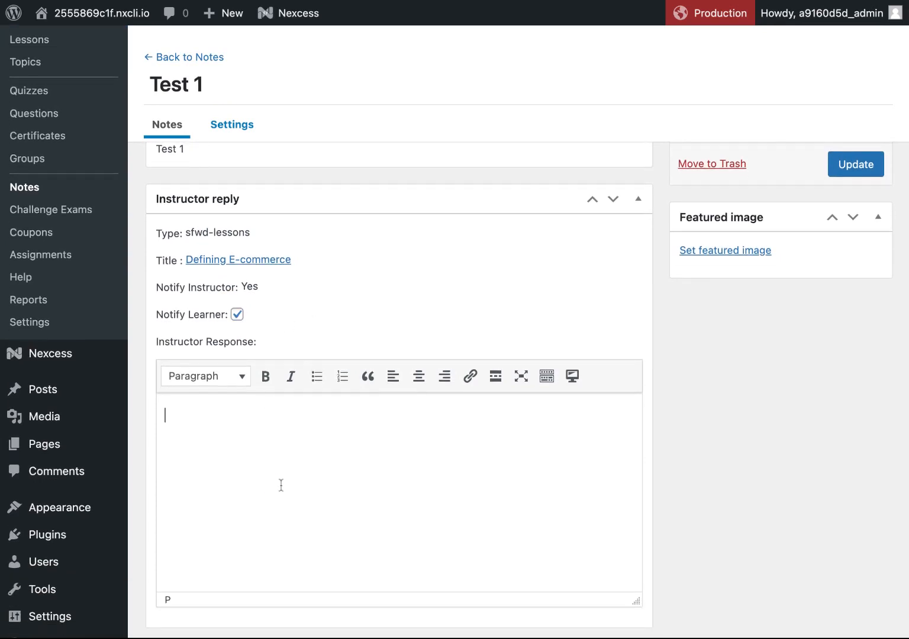
text(Typing message now :))
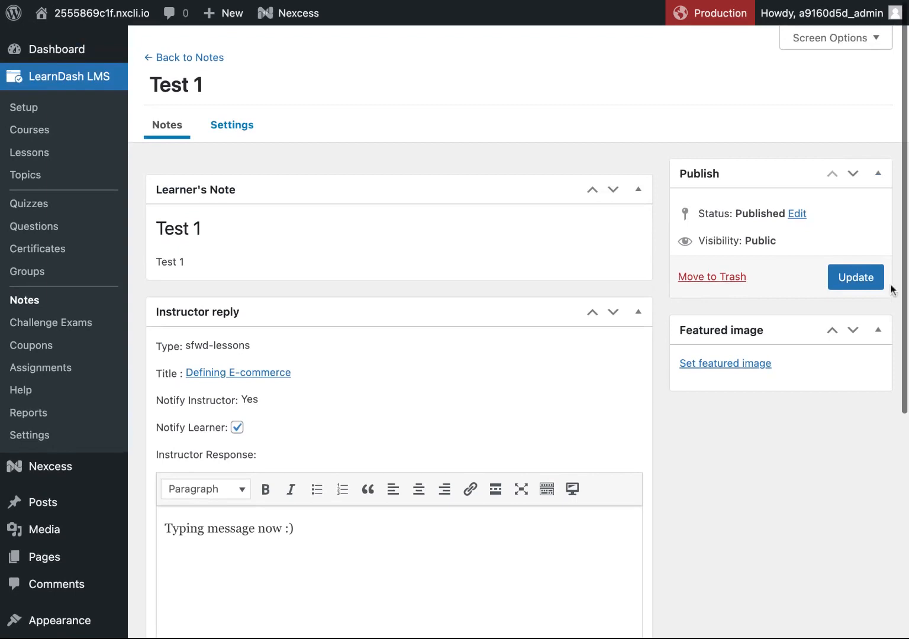
click(855, 277)
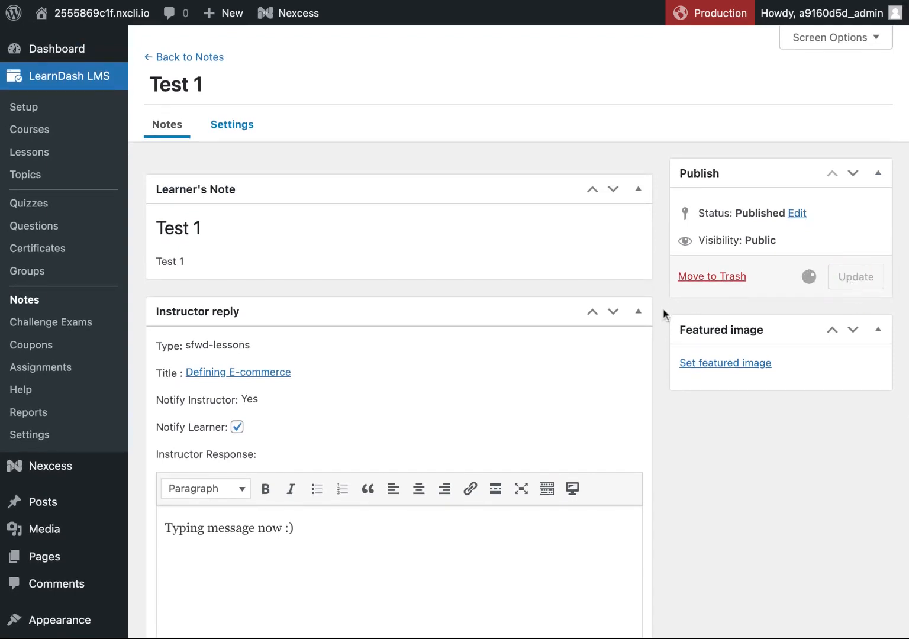
click(855, 277)
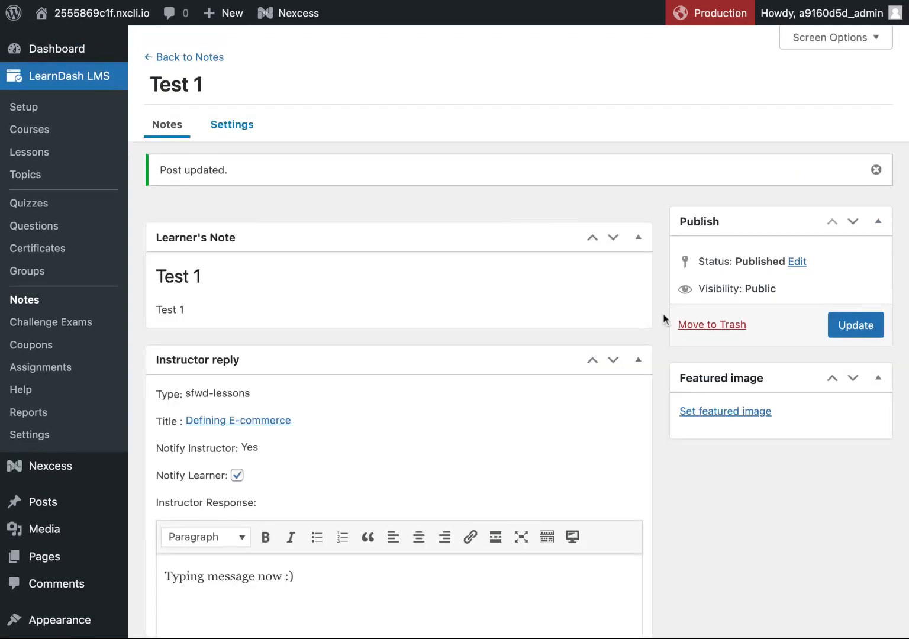